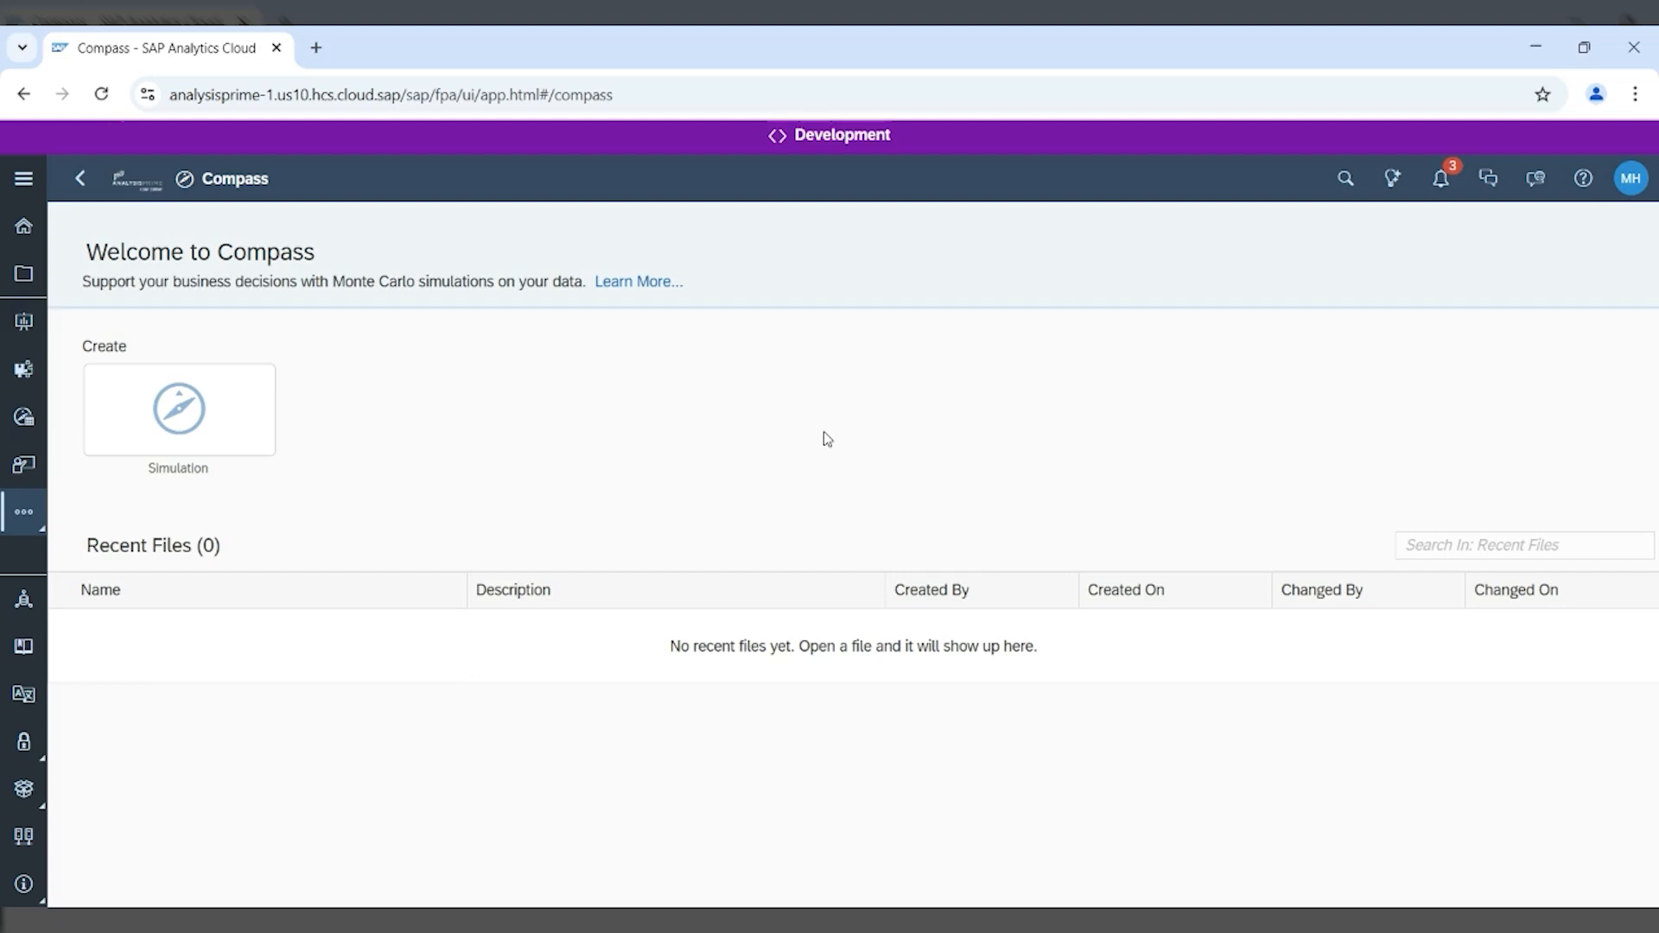
- Return to the SAP Analytics Cloud Home page from the Compass welcome page
left_click(20, 224)
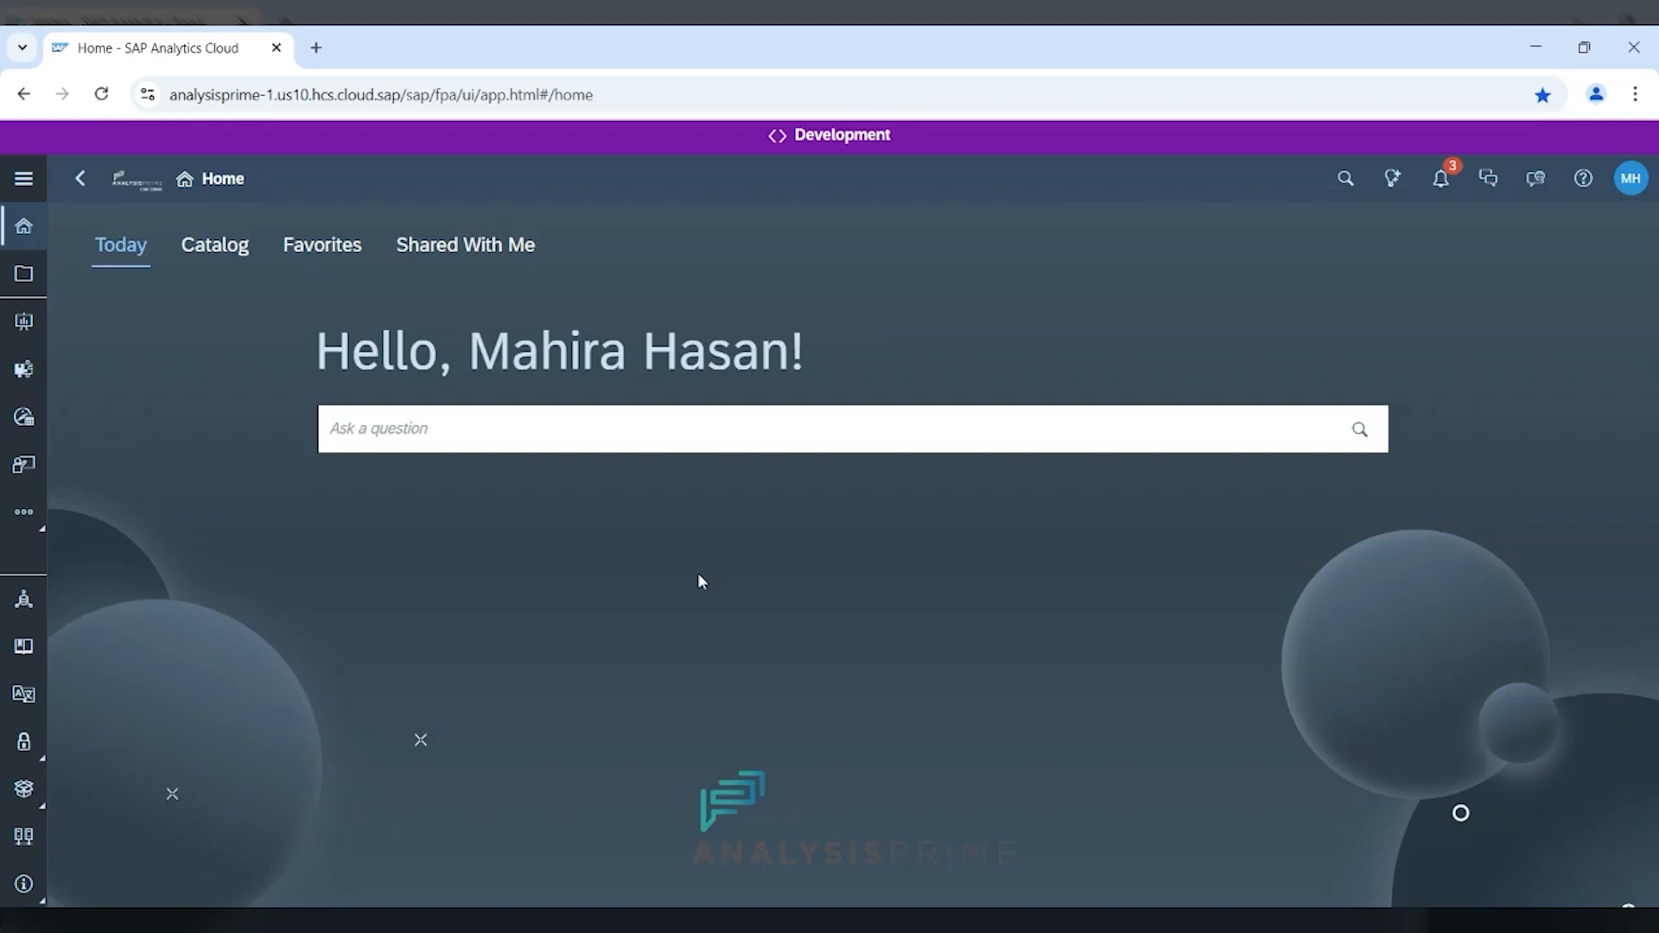
mouse_move(403, 536)
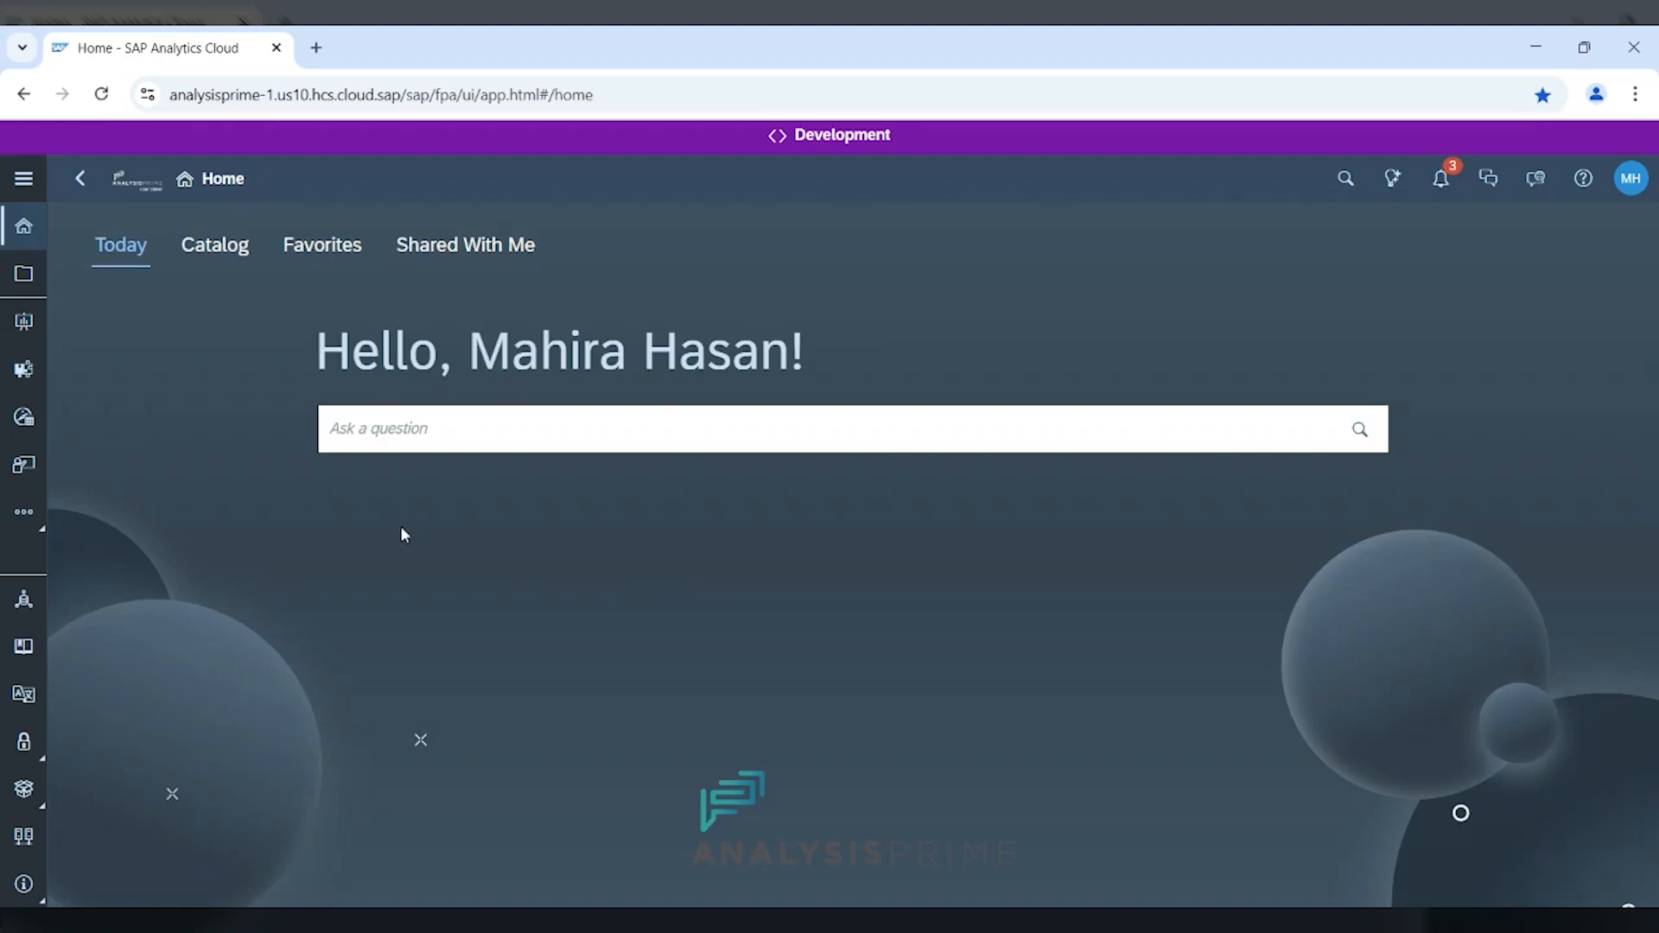
mouse_move(387, 544)
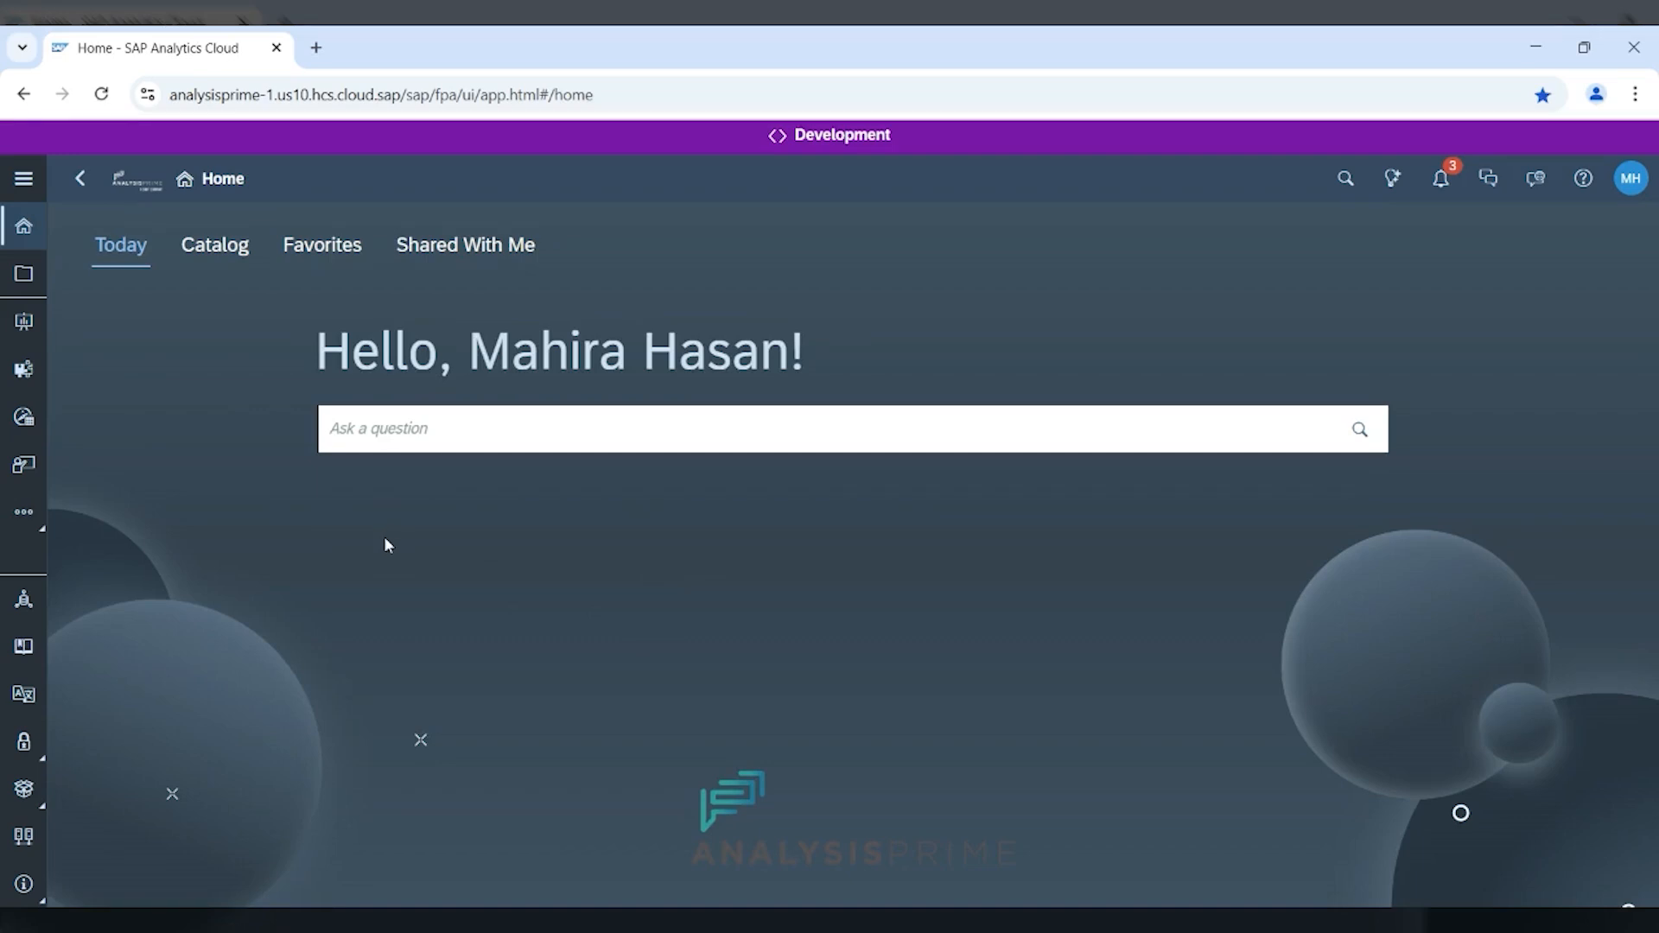
mouse_move(166, 347)
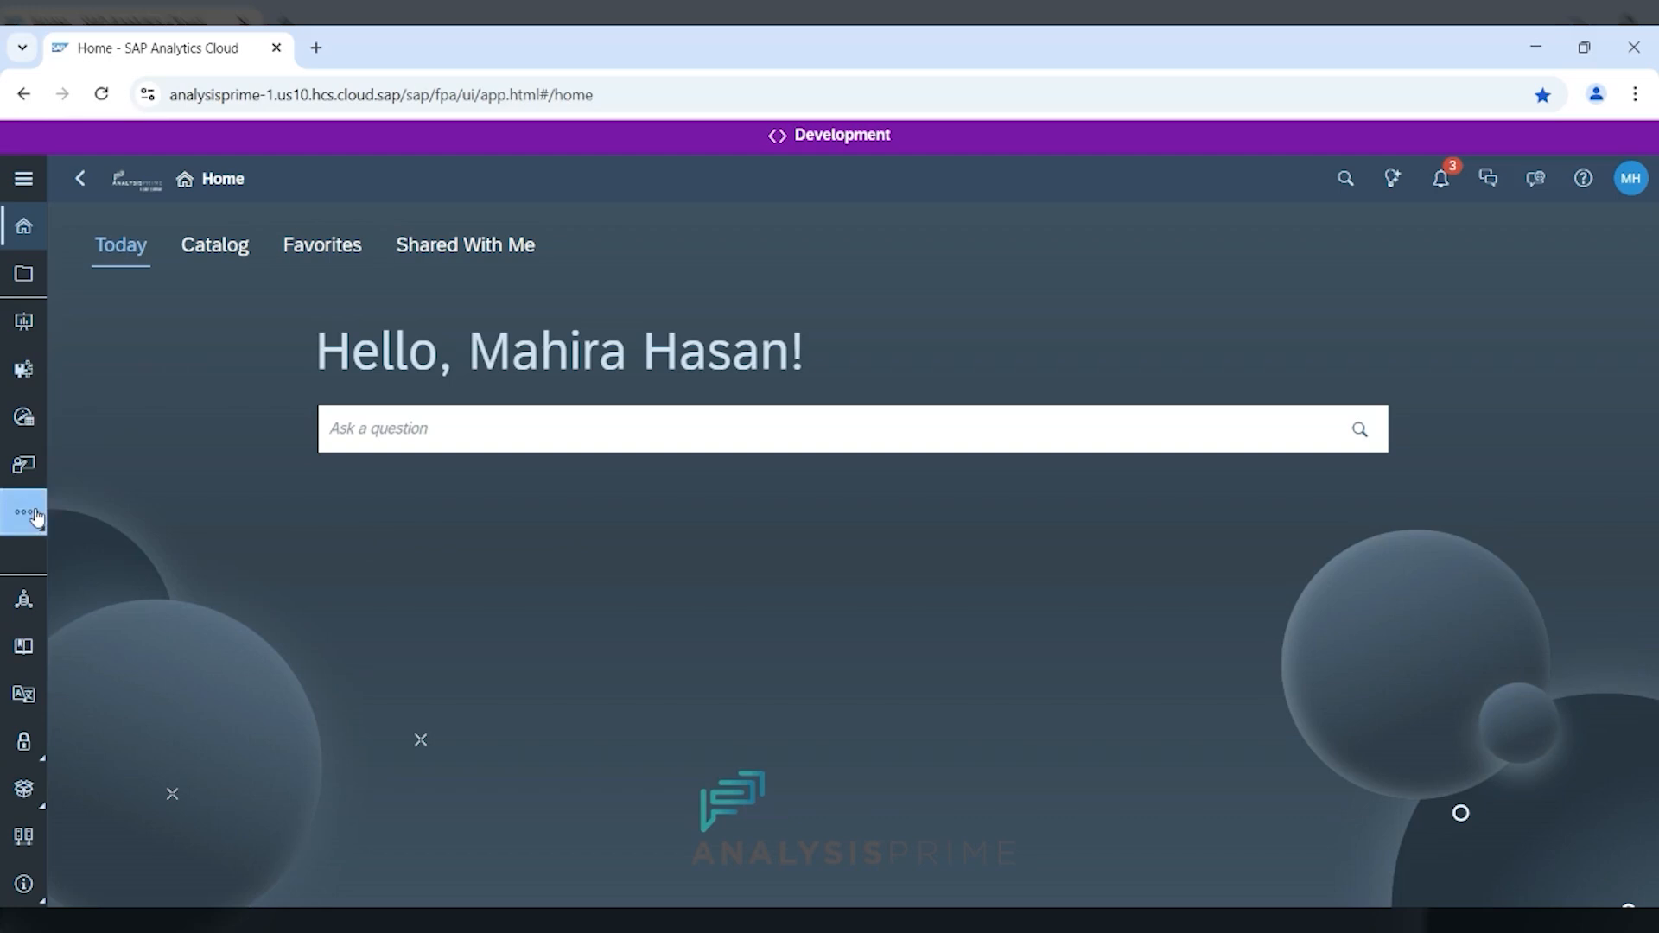
- Open the story containing the Bookstore_M_Compass table from the More apps menu
left_click(21, 511)
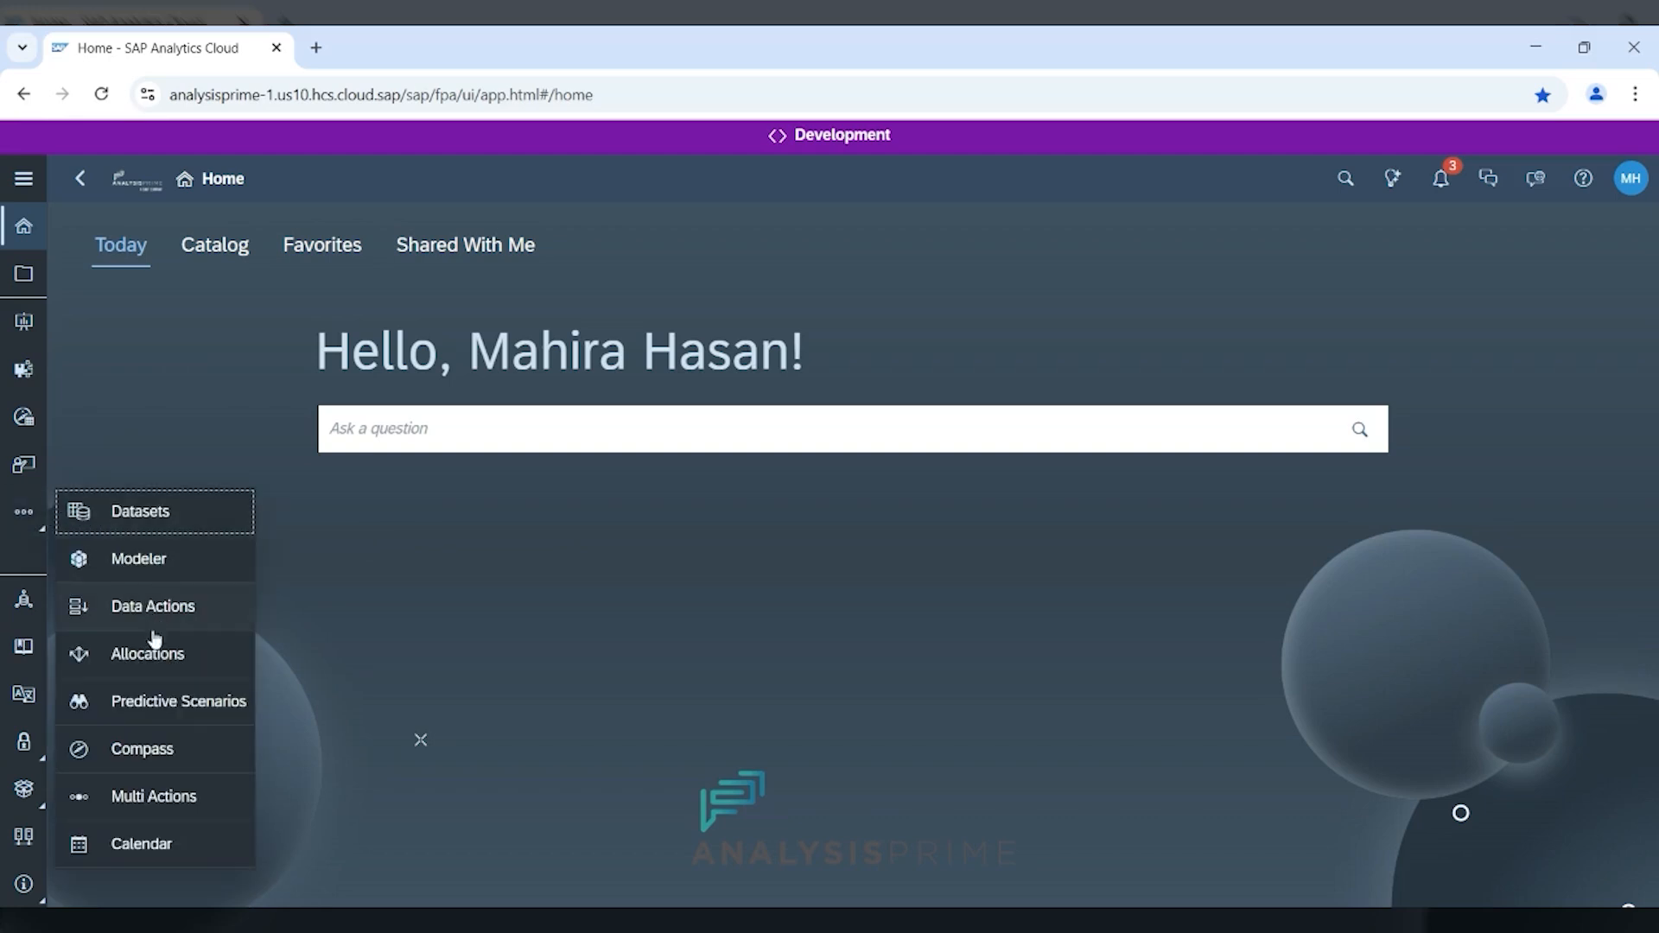
left_click(142, 748)
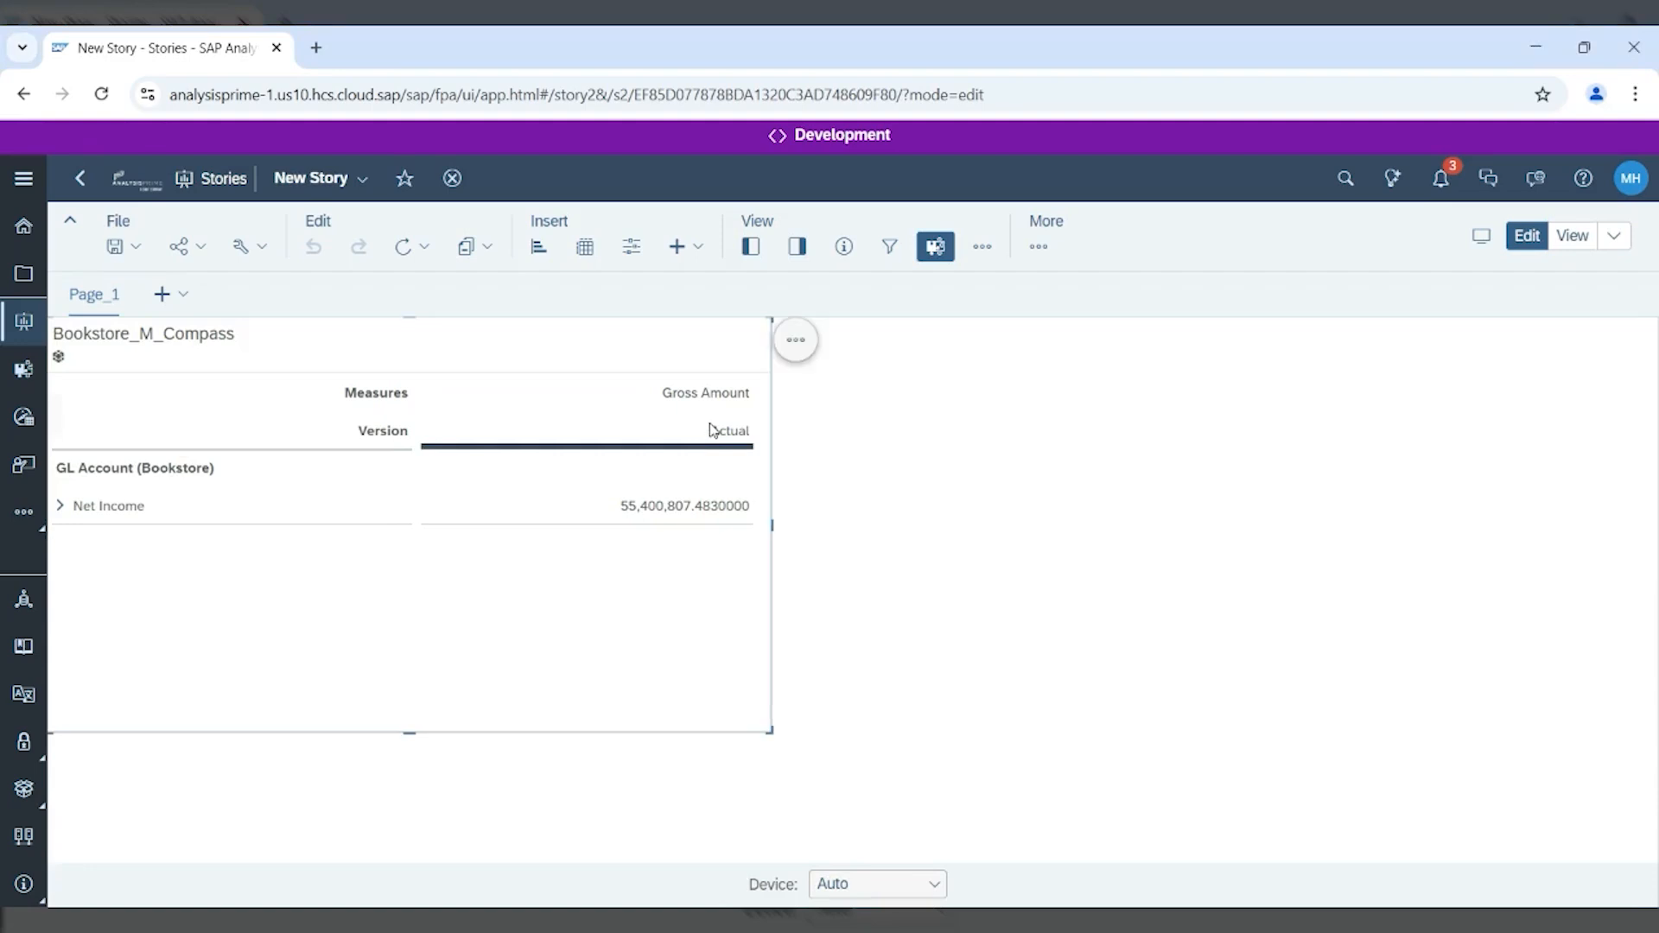
mouse_move(688, 512)
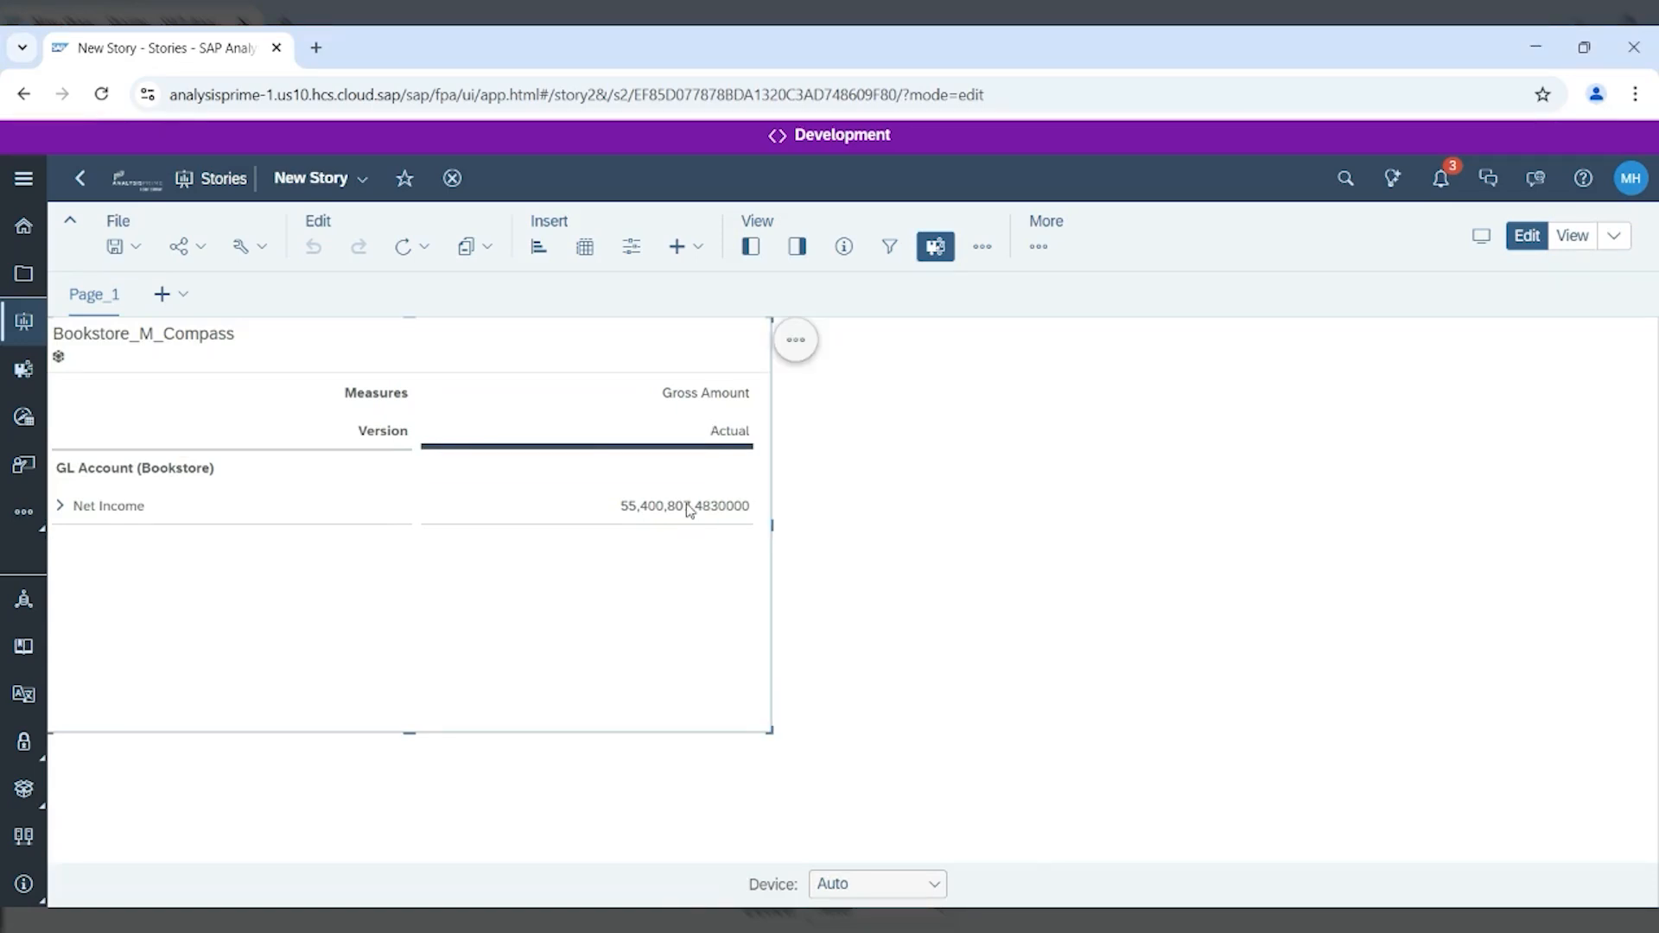
- Create a Compass simulation from the Net Income Gross Amount cell's context menu
right_click(686, 507)
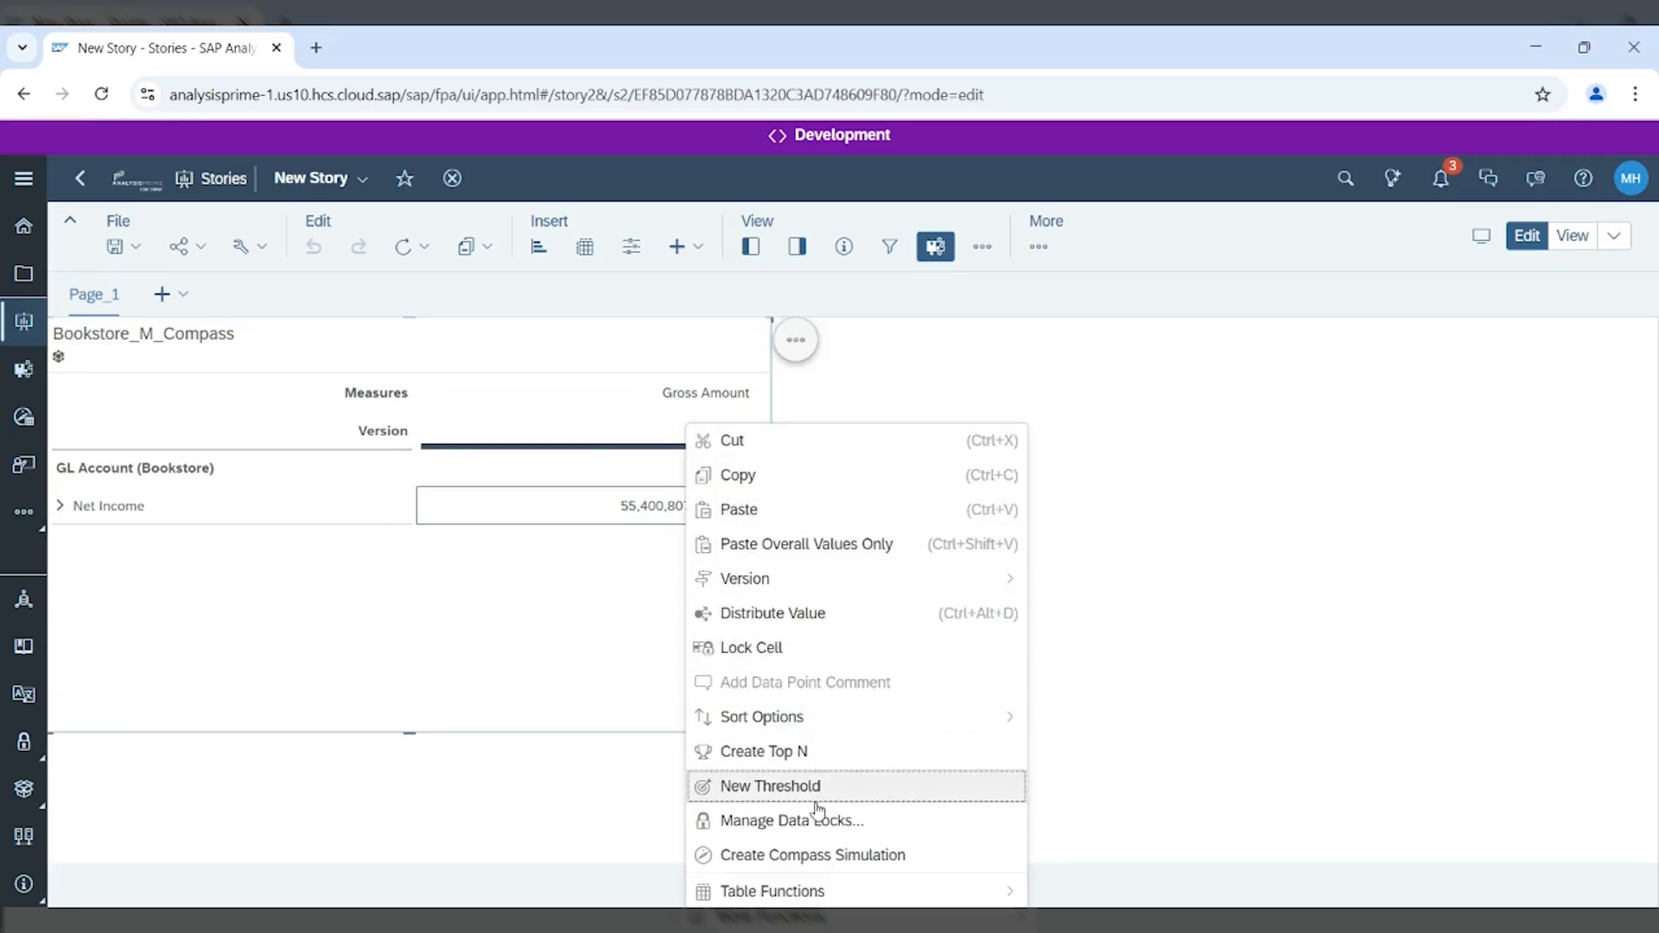
mouse_move(838, 856)
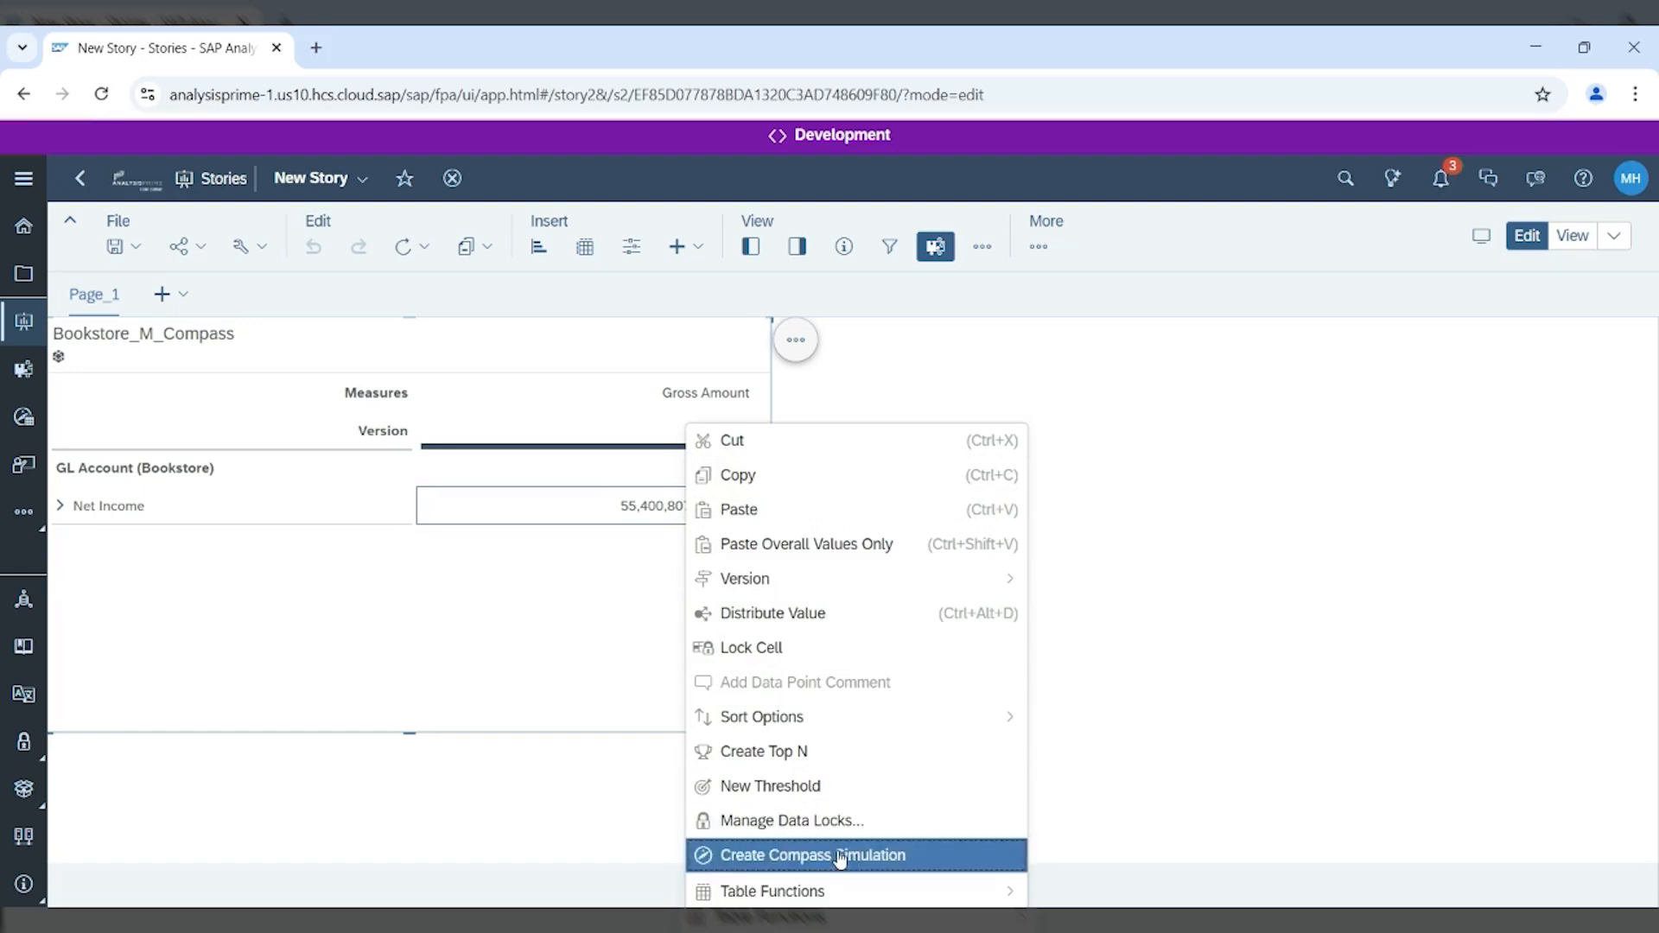
left_click(816, 855)
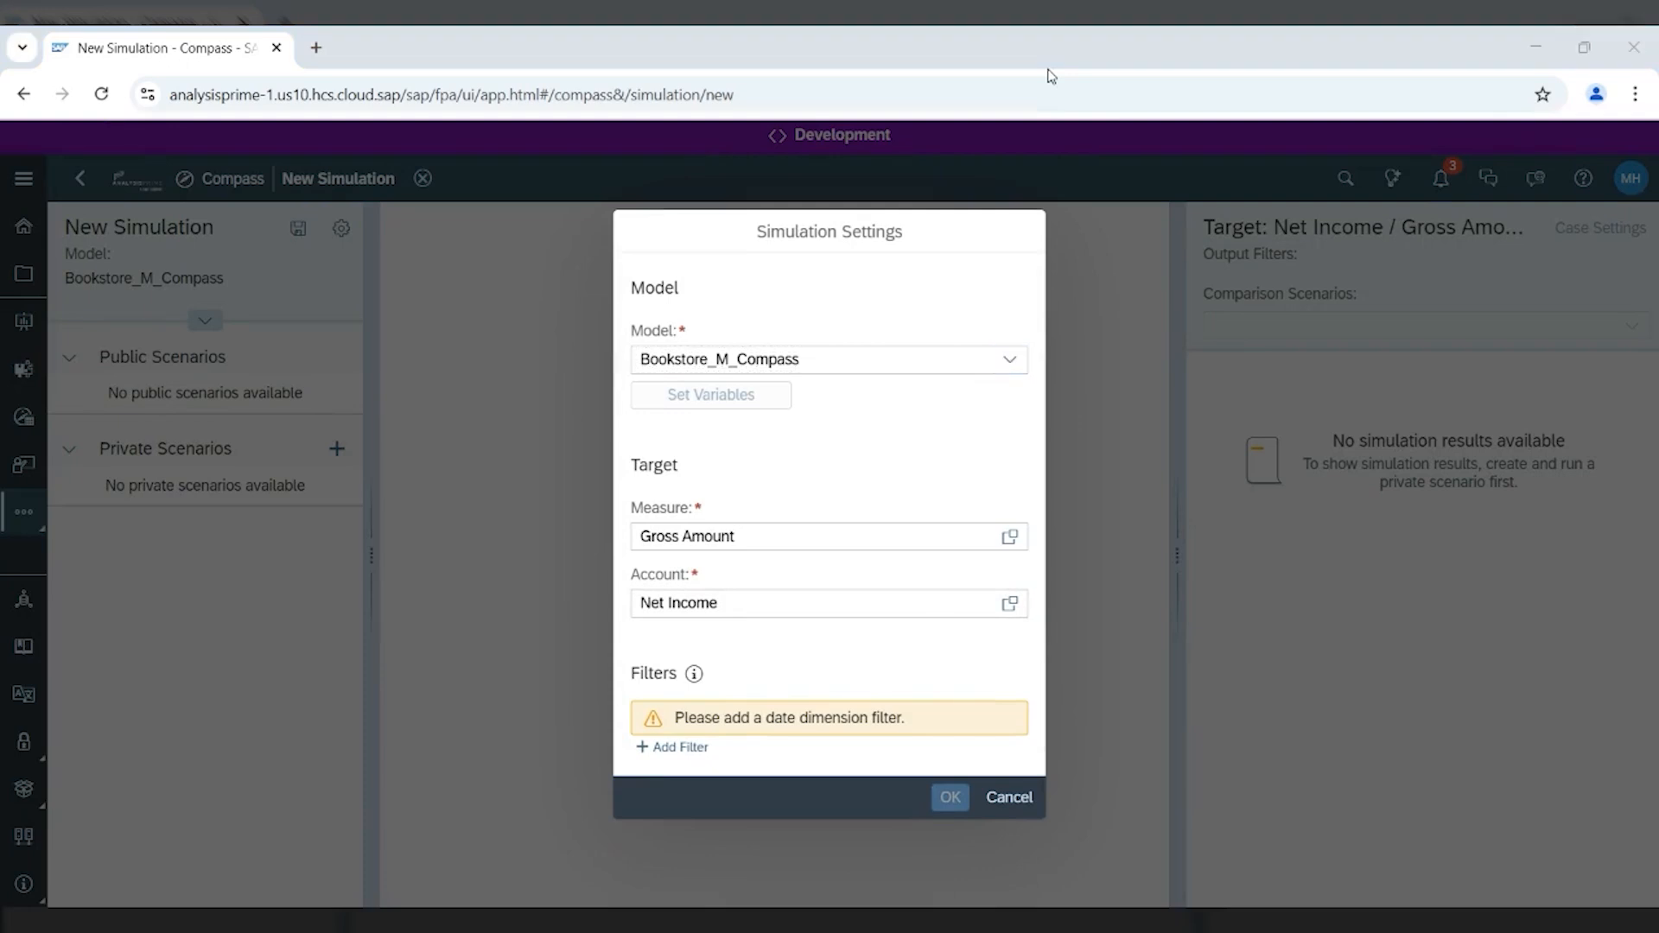
- Confirm the Simulation Settings to create Scenario 1 with Gross Amount drivers per account
left_click(951, 799)
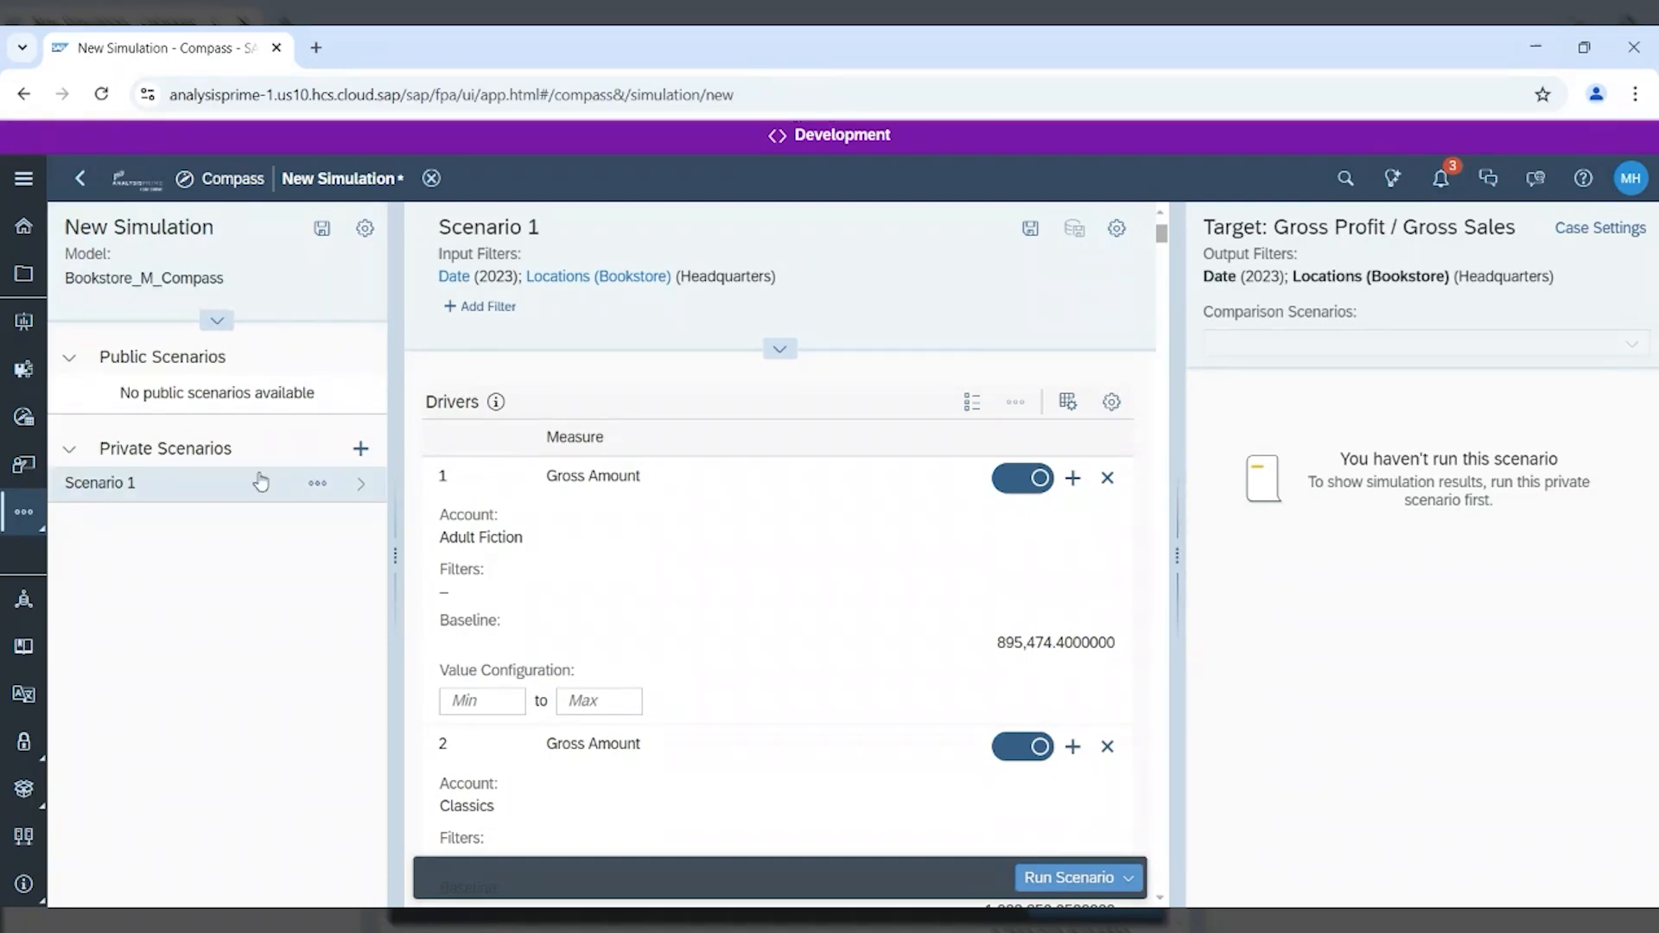
mouse_move(246, 588)
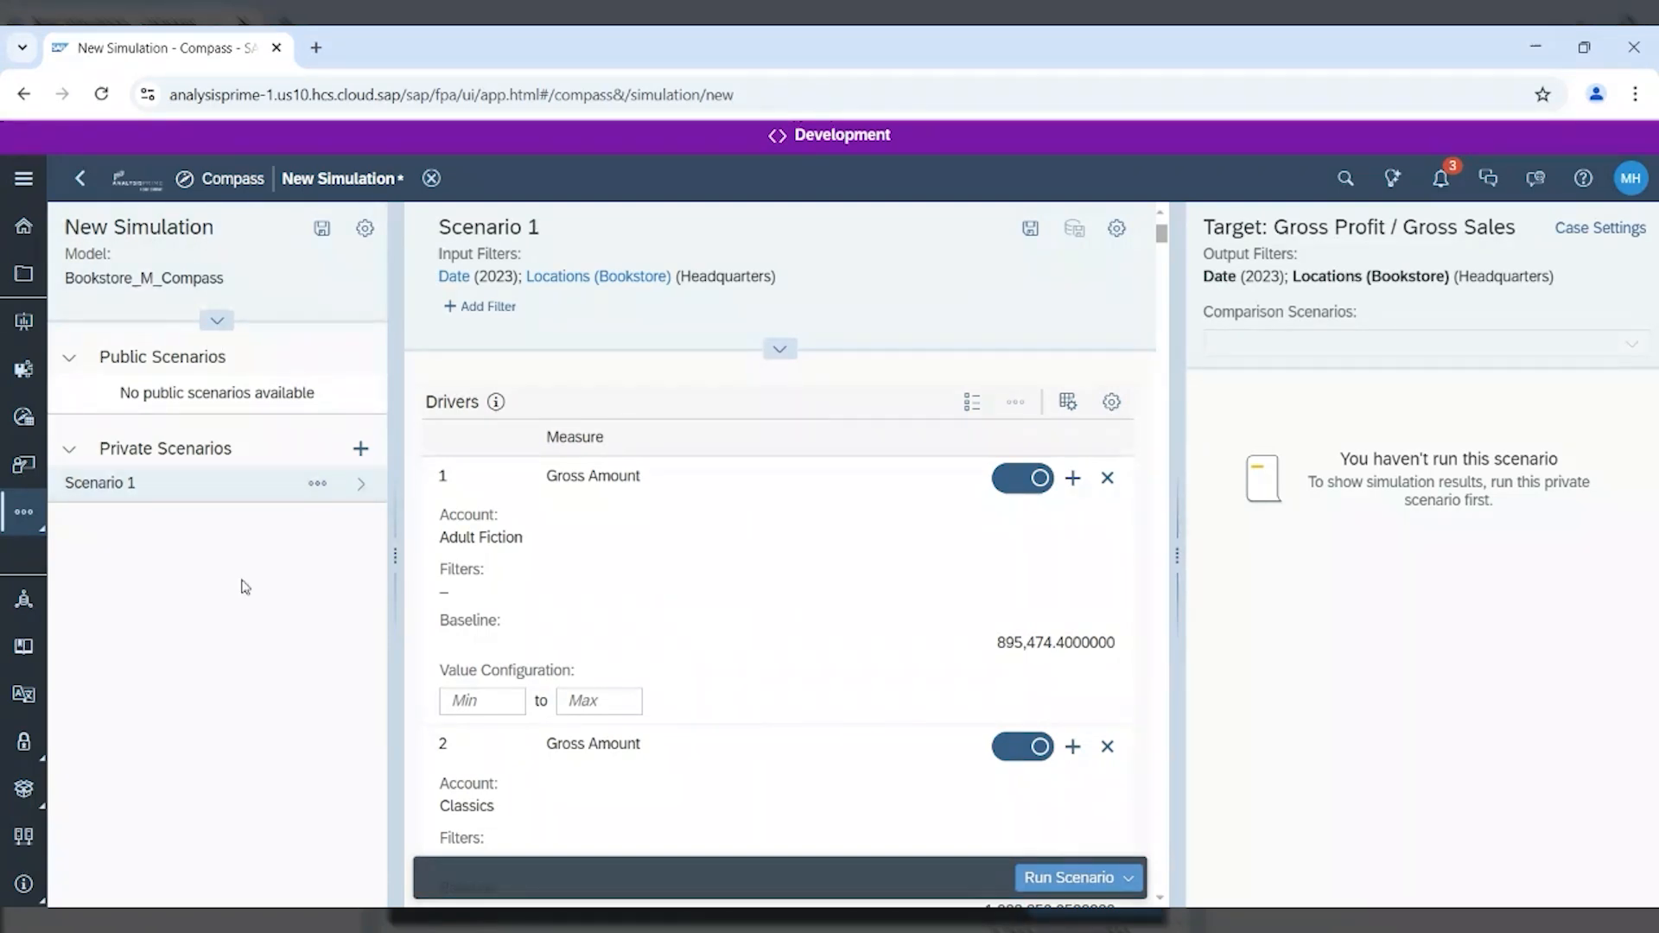